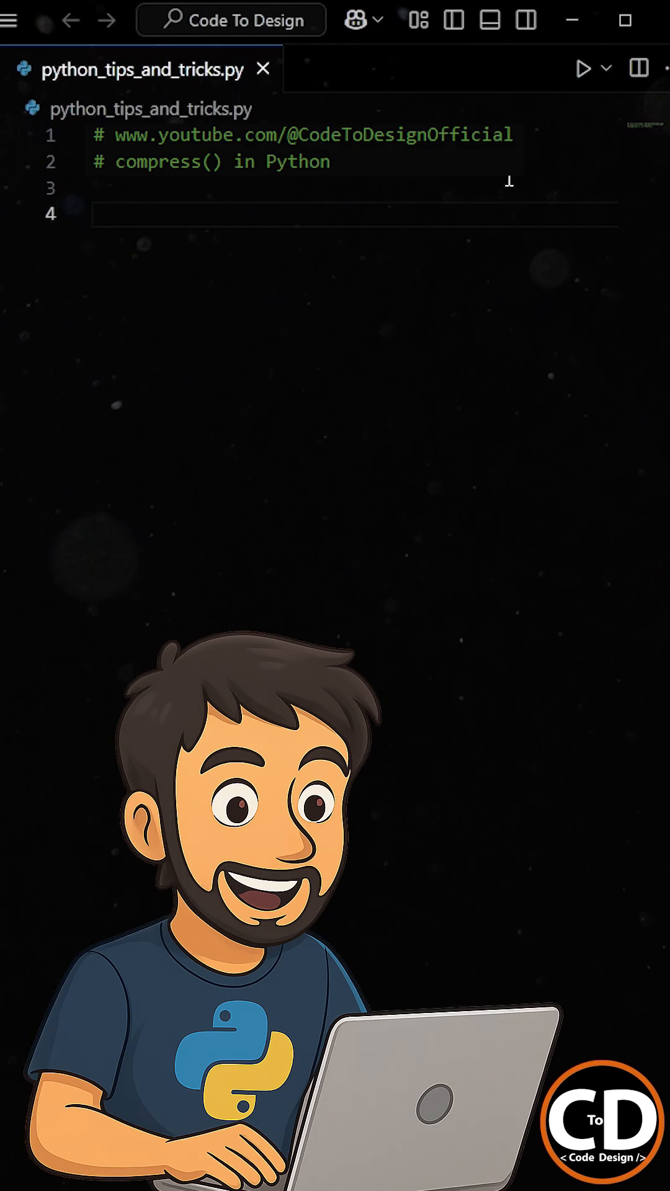
Define names = ['Jake', 'Lily', 'Max', 'Mike'] and bonus_status = [False, True, True, False].
{"action": "type", "text": "names = ['Jake',"}
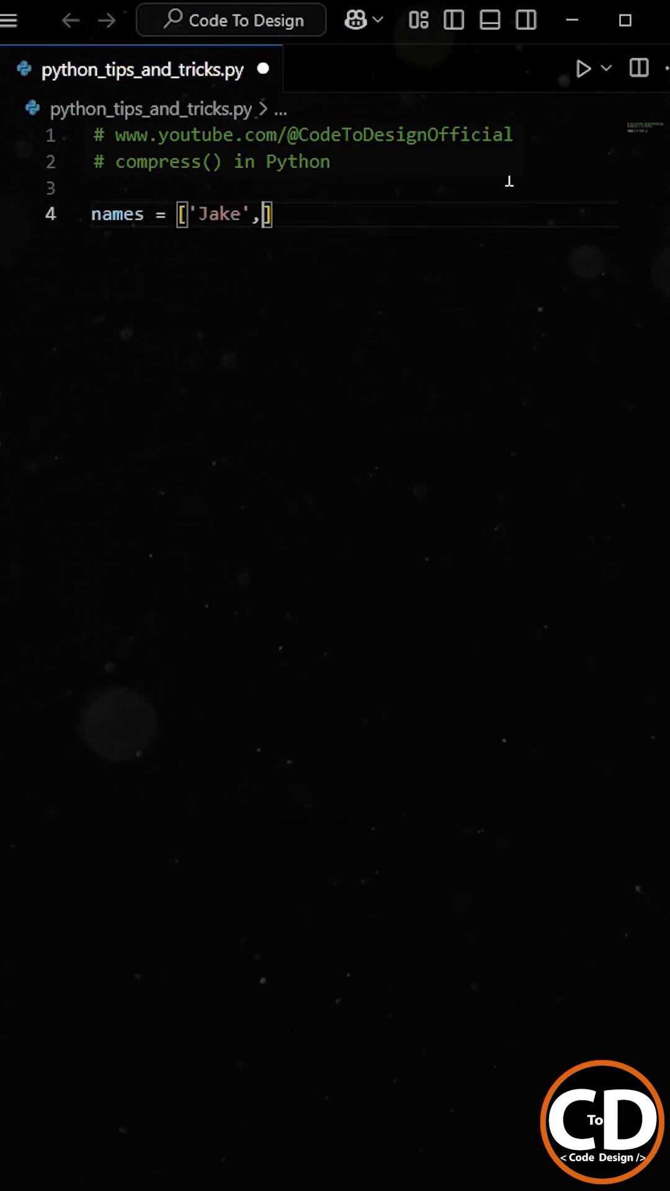
{"action": "type", "text": "'Lily', 'Max',"}
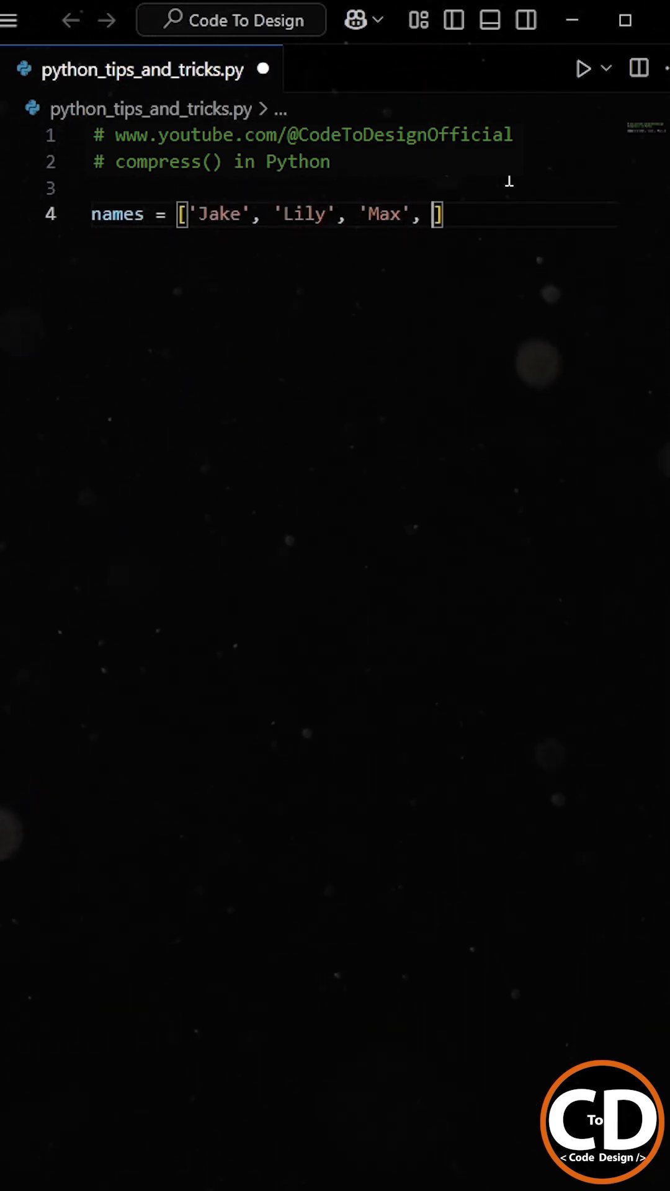
{"action": "type", "text": "'Mike'"}
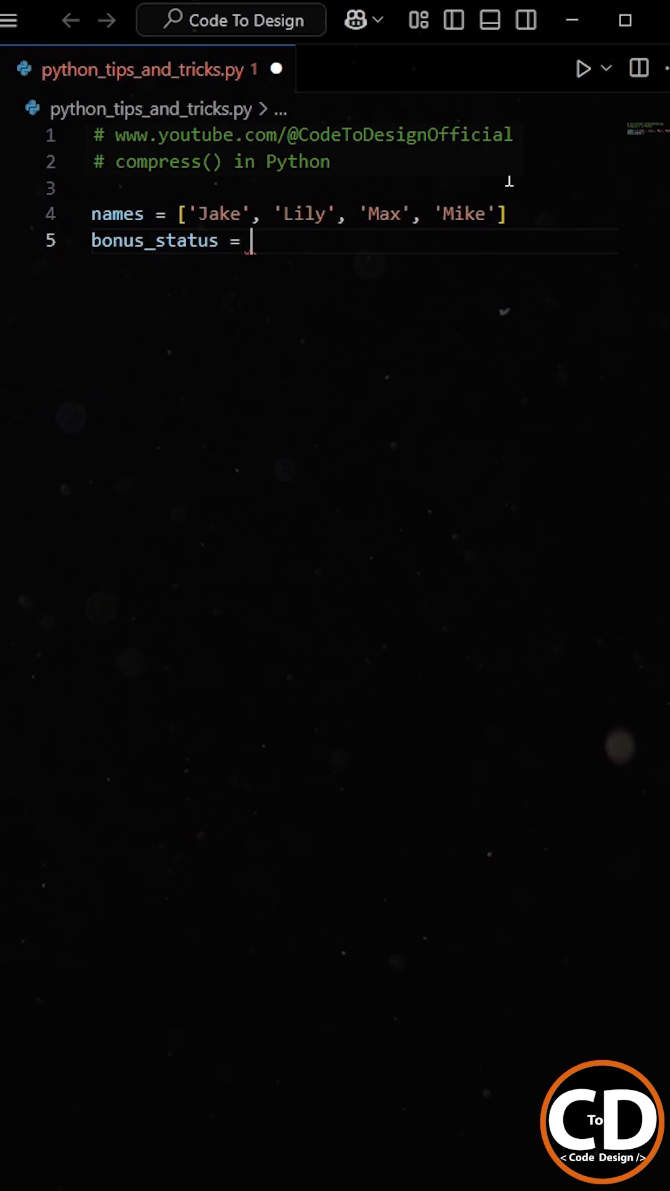
{"action": "type", "text": "[False, True, True, False]"}
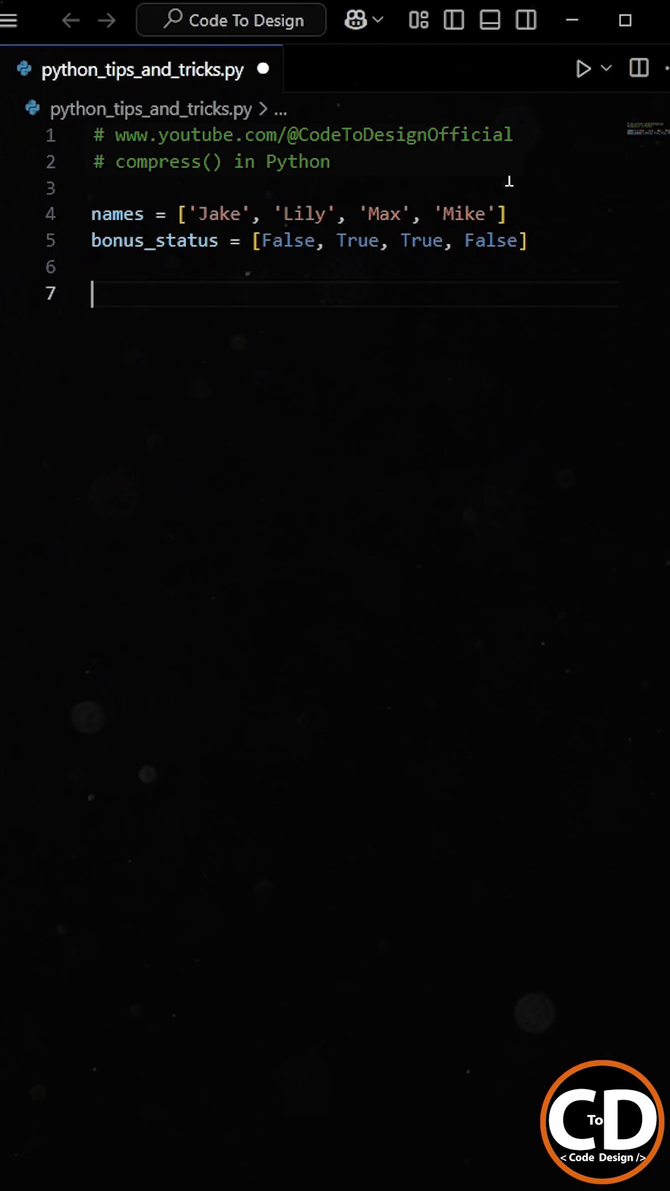
Write and run a zip(names, bonus_status) list comprehension, then close the Output panel.
{"action": "type", "text": "result = [employee for employee,"}
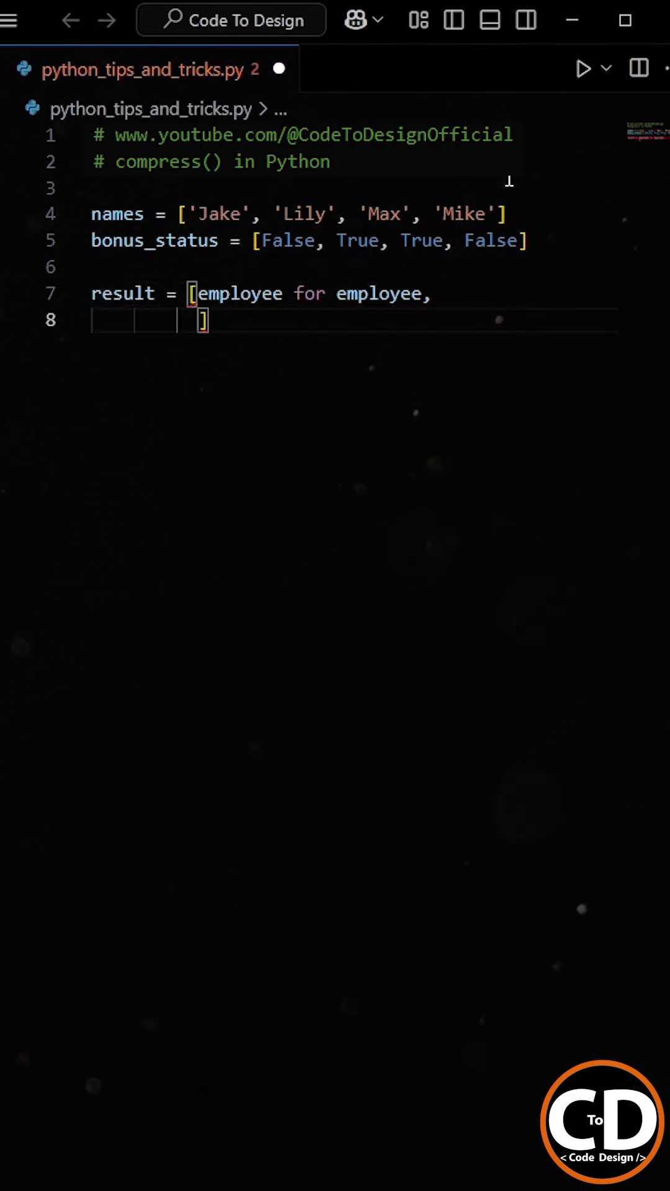
{"action": "type", "text": "bonus_status in zi"}
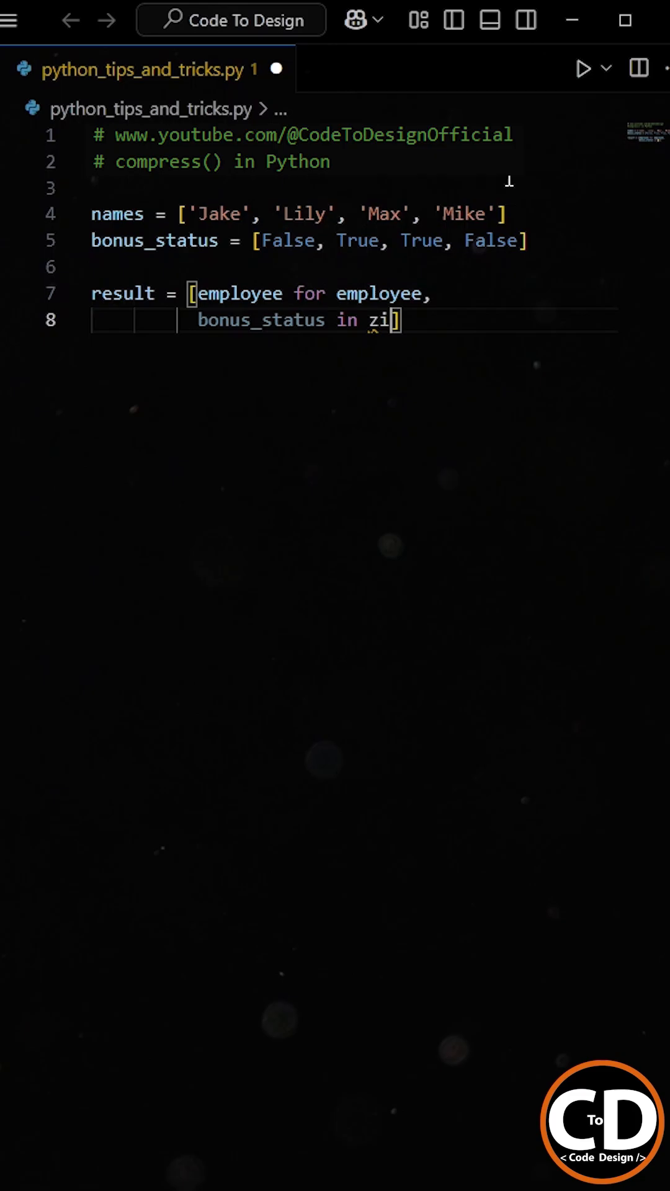
{"action": "type", "text": "p(names, bonus_status"}
{"action": "type", "text": "print(result)"}
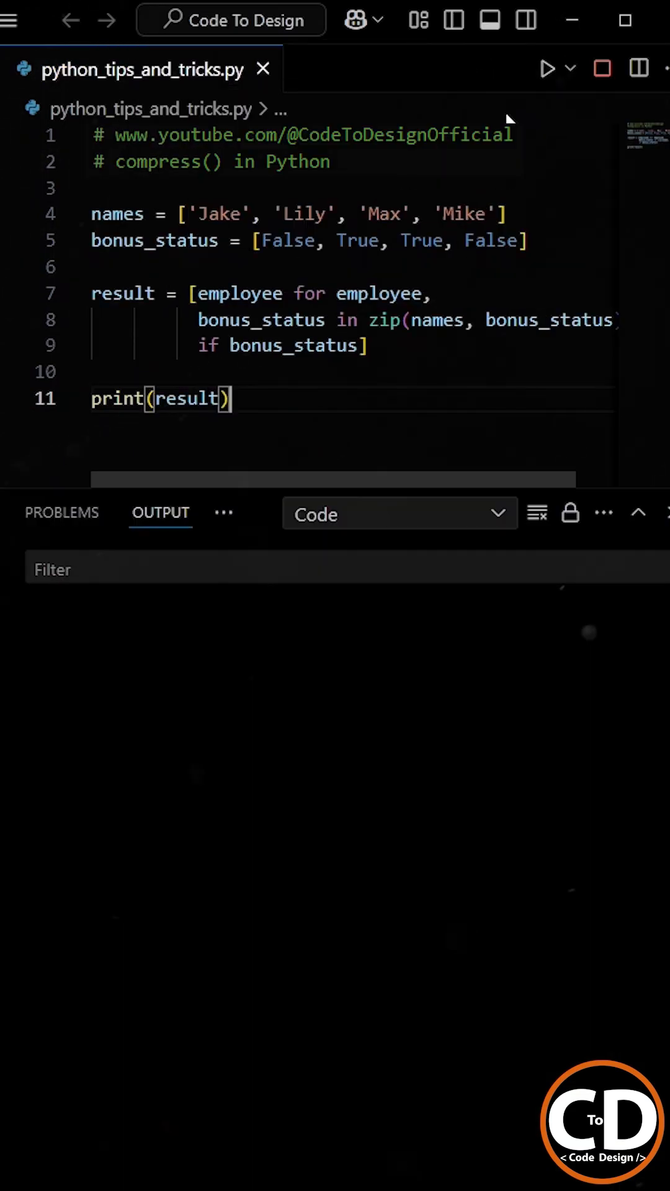
{"action": "left_click", "coordinate": [548, 69]}
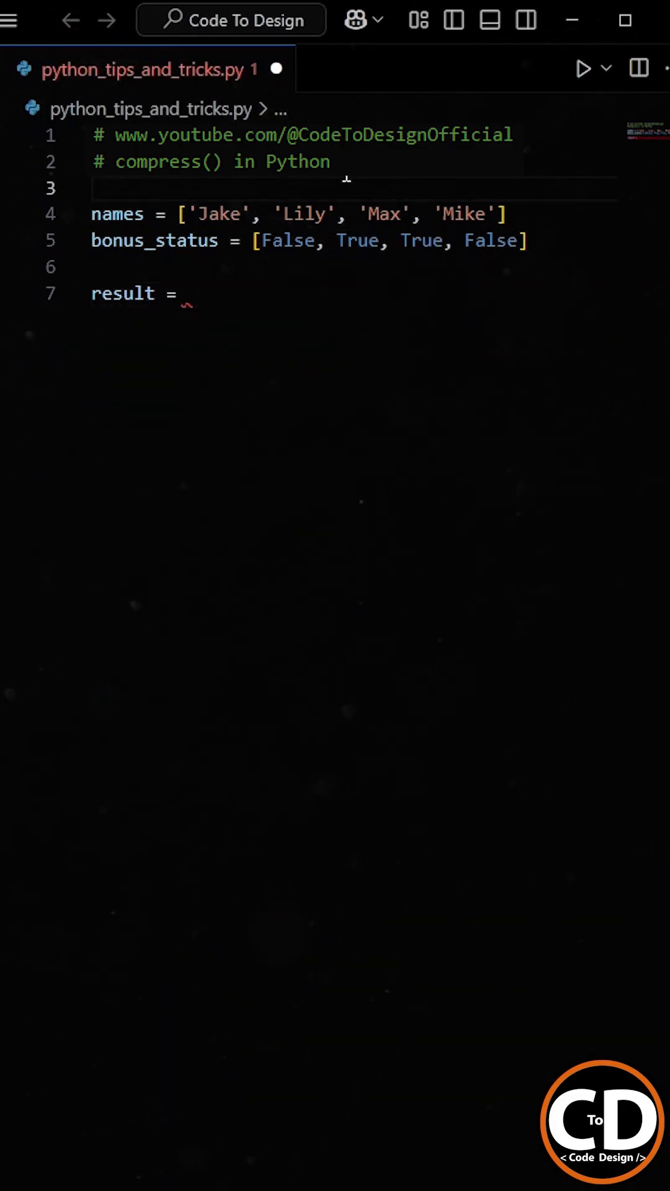
Import compress from itertools and set result = compress(names, bonus_status).
{"action": "type", "text": "from itertools"}
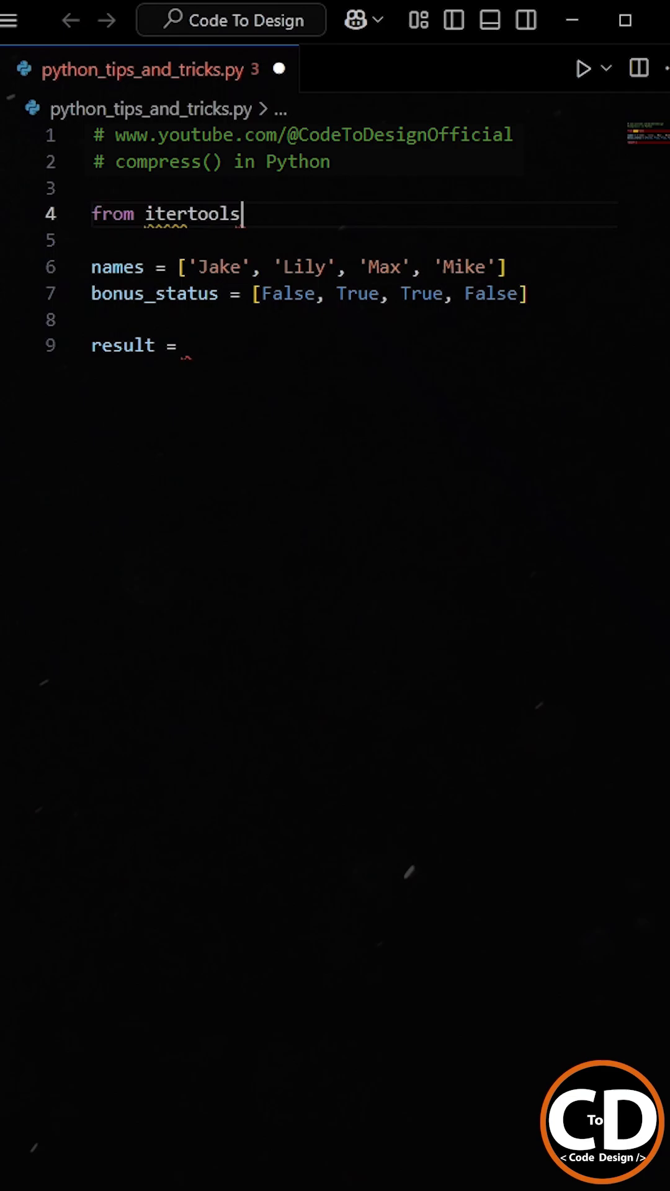
{"action": "type", "text": "import compress"}
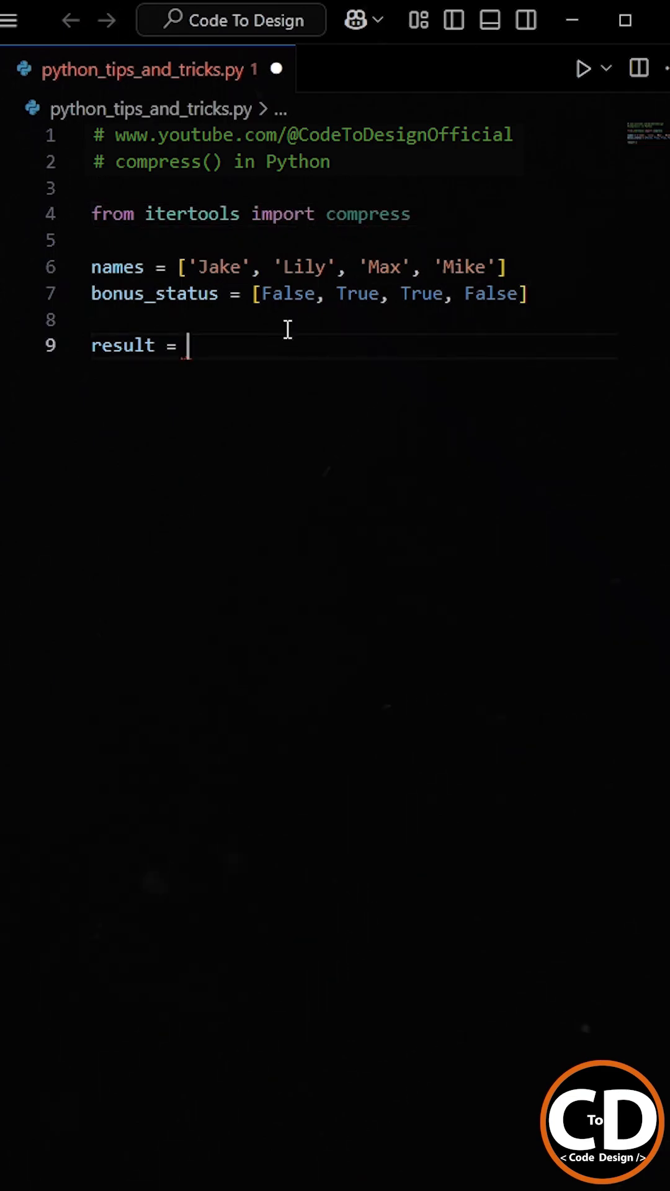
{"action": "type", "text": "compress"}
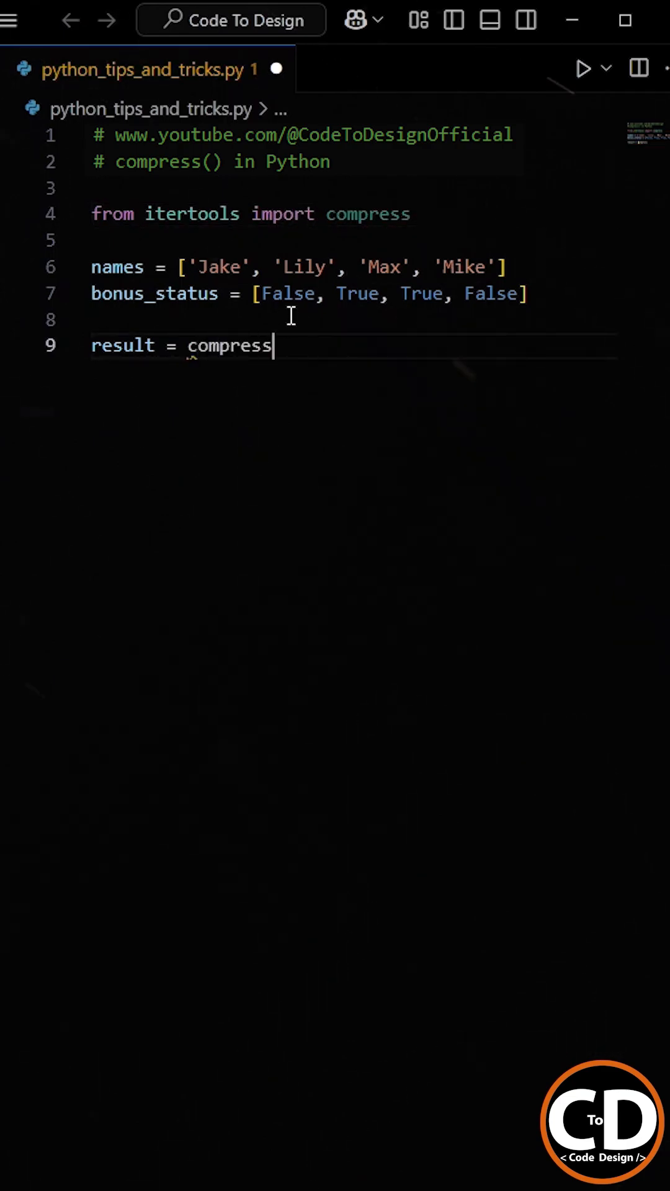
{"action": "type", "text": "()"}
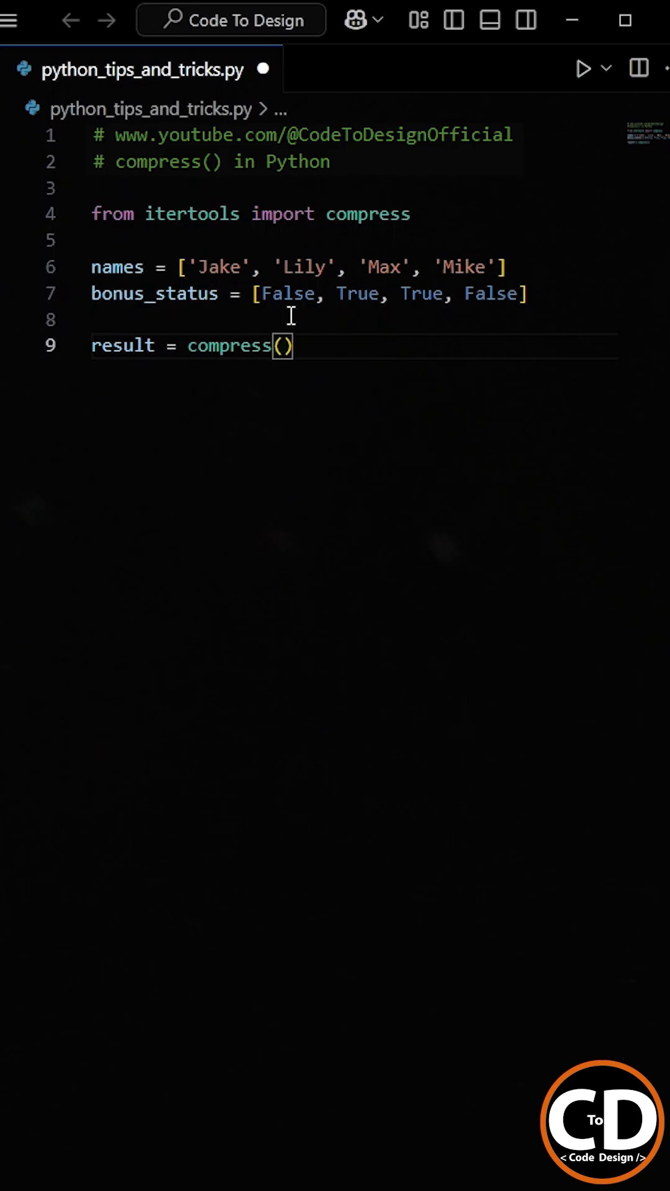
{"action": "type", "text": "names"}
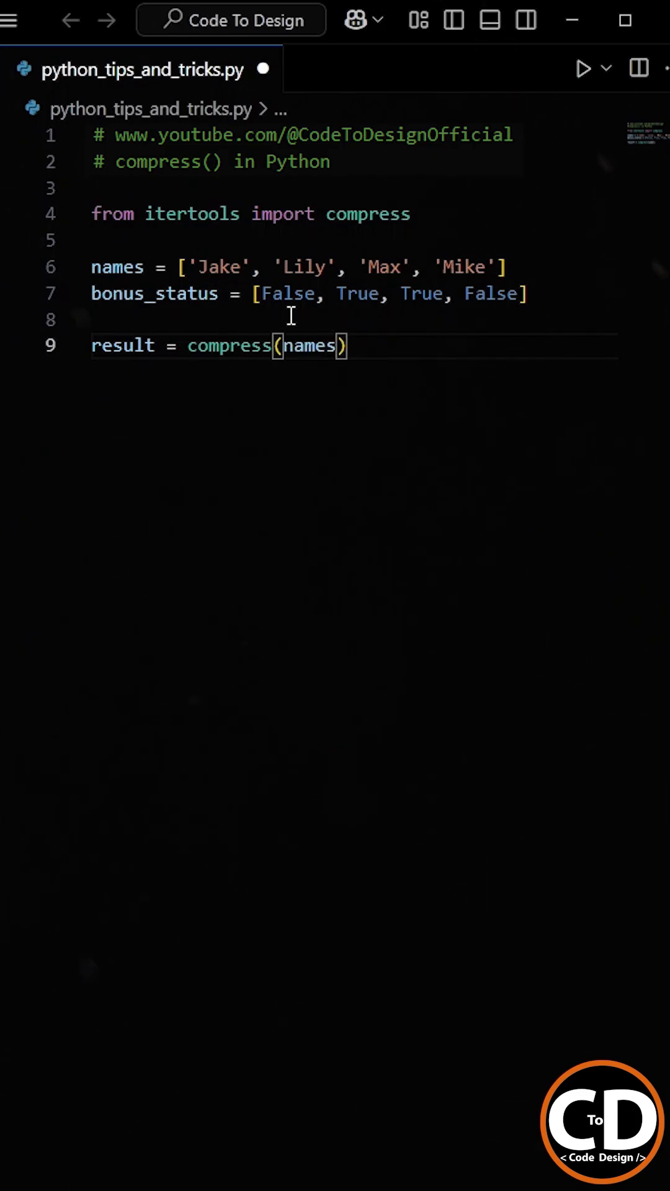
{"action": "type", "text": ", bonus_status"}
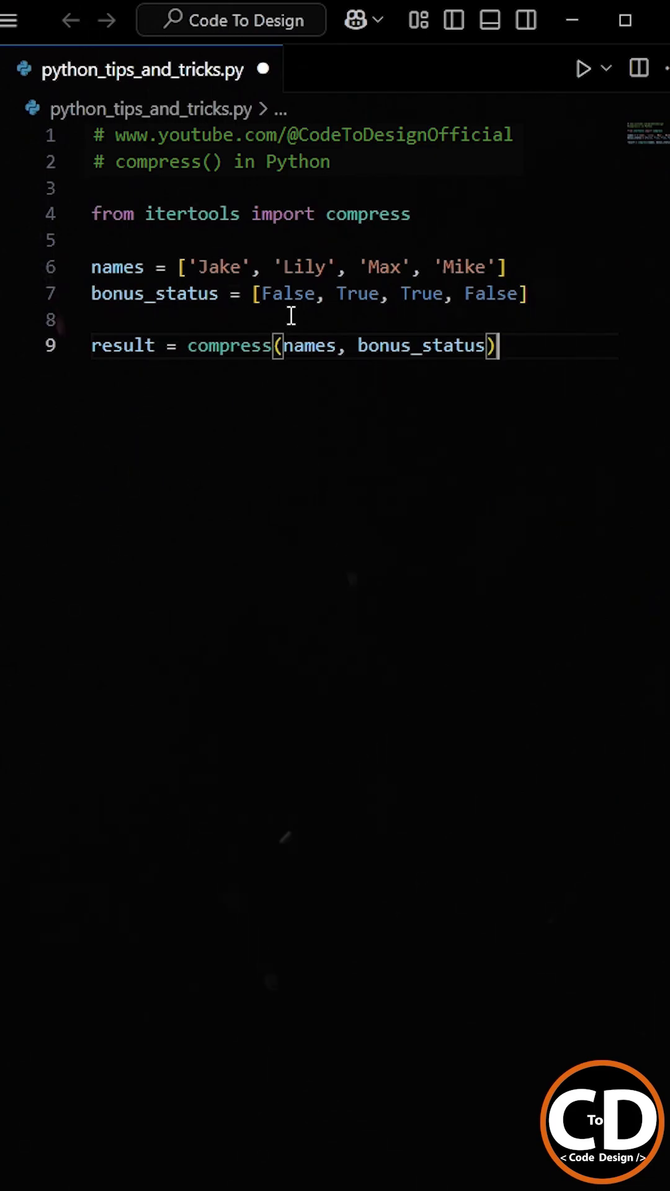
Add print(list(result)) and run the script to output ['Lily', 'Max'].
{"action": "type", "text": "print"}
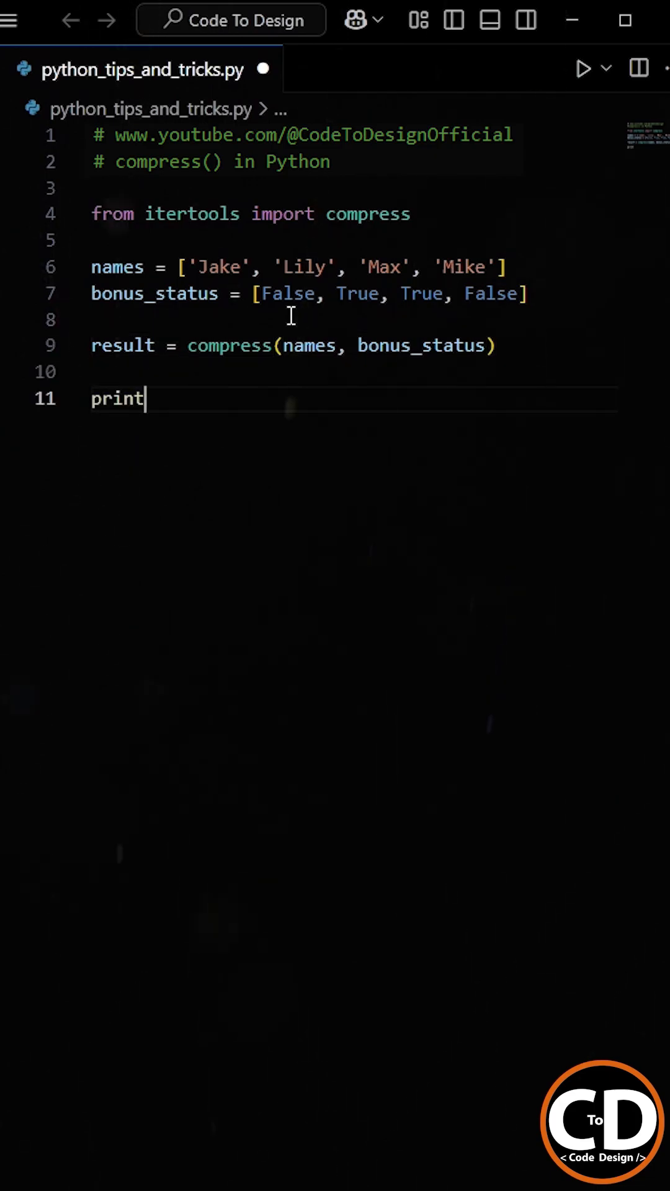
{"action": "type", "text": "(list(result"}
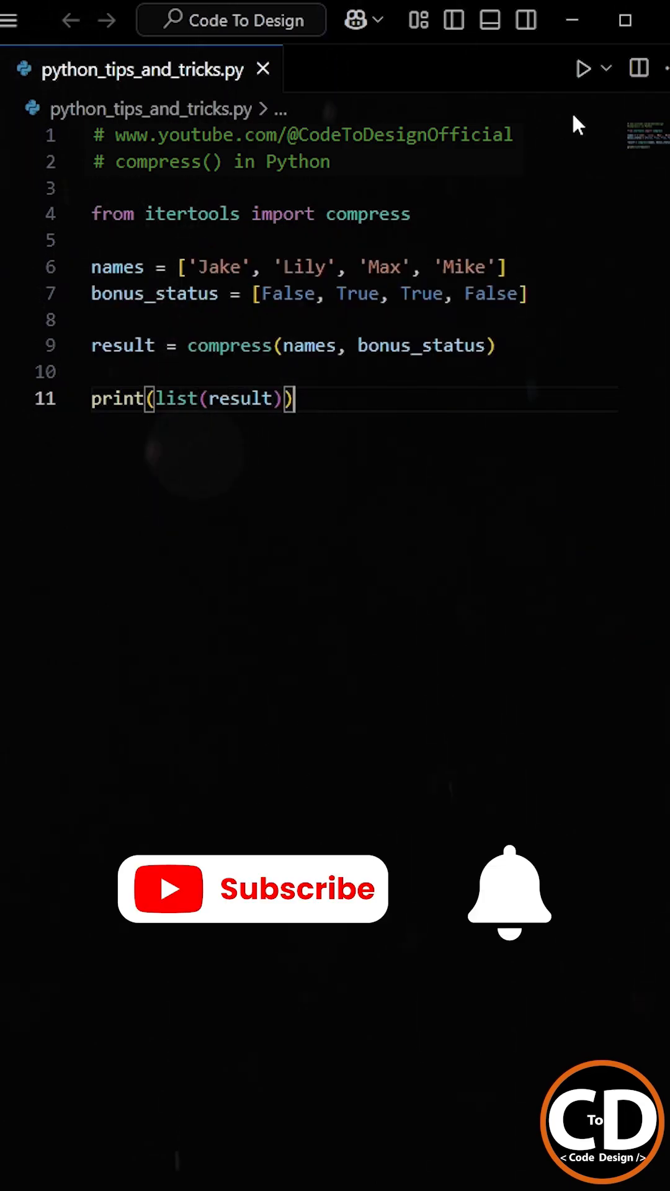
{"action": "left_click", "coordinate": [583, 69]}
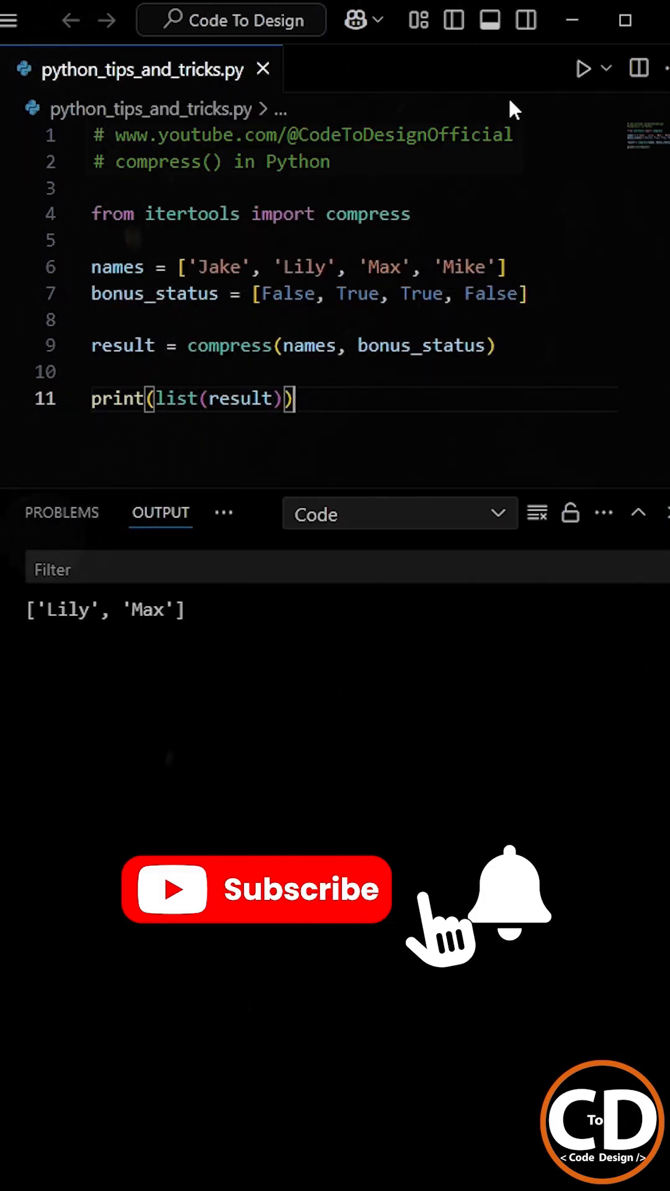